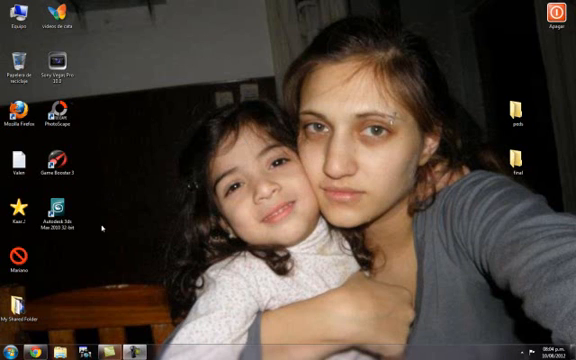
Write the note 'ayudenme con este puto error -.- ayudame videosgtasa' in Notepad
{"action": "left_click", "coordinate": [56, 212]}
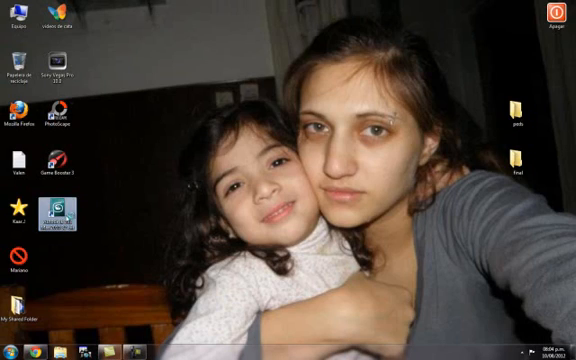
{"action": "left_click", "coordinate": [12, 350]}
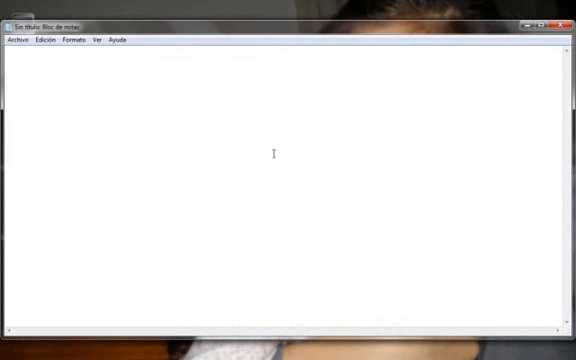
{"action": "type", "text": "ayudenme c"}
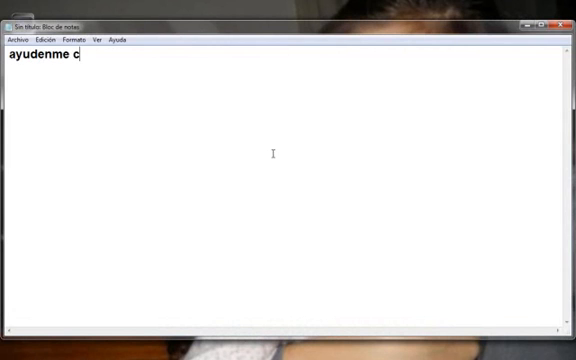
{"action": "type", "text": "on este puto error"}
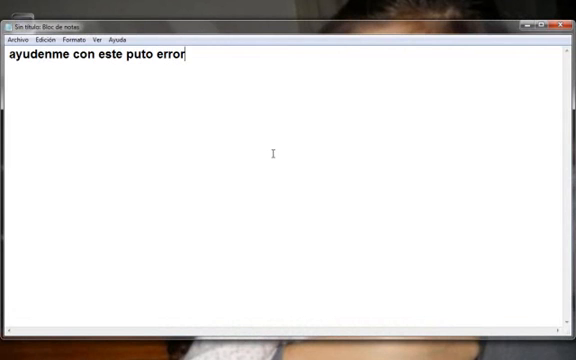
{"action": "type", "text": "-.- ayuda"}
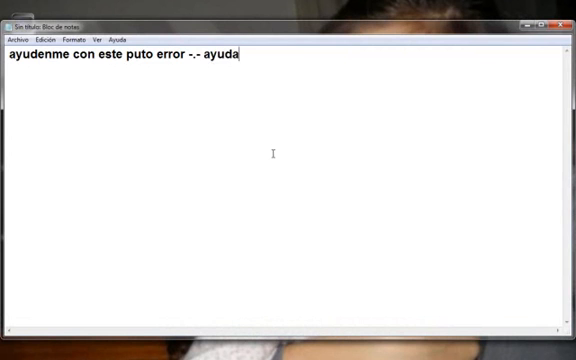
{"action": "type", "text": "me videosgtasa"}
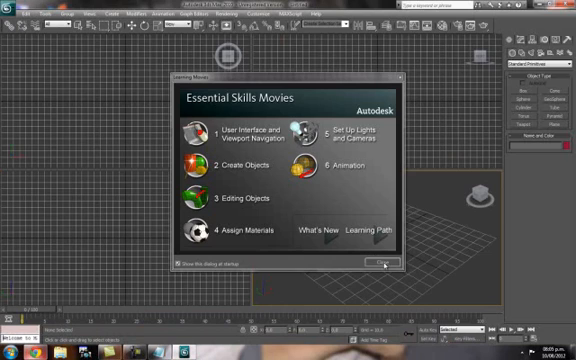
Dismiss the Essential Skills Movies dialog to reveal the empty scene viewports
{"action": "left_click", "coordinate": [384, 262]}
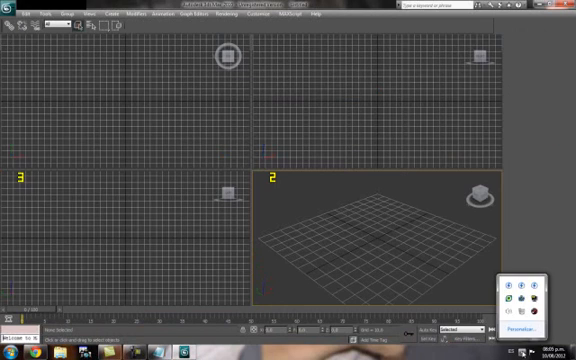
{"action": "left_click", "coordinate": [520, 300]}
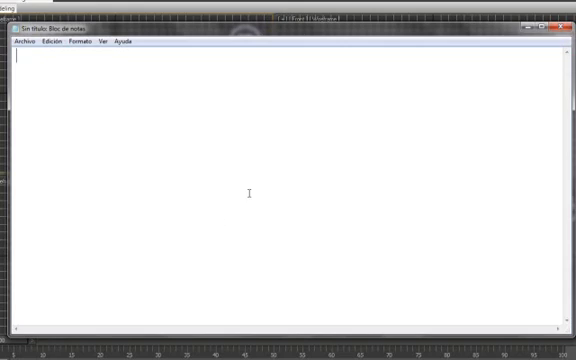
Write 'MIREN AHORA QUIERO IMPORTAR UN DFF, COMO DICE EN EL VIDEO Y NO PUEDO'
{"action": "type", "text": "MIREN AHORA Q"}
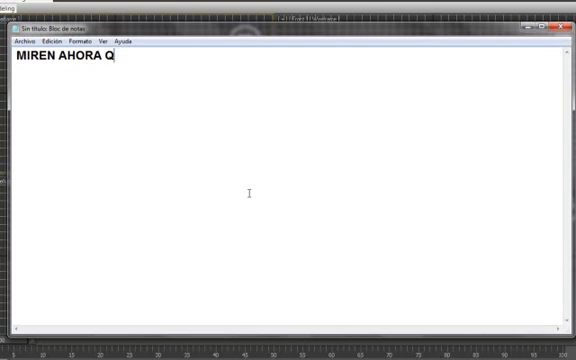
{"action": "type", "text": "UIERO IMPORTA"}
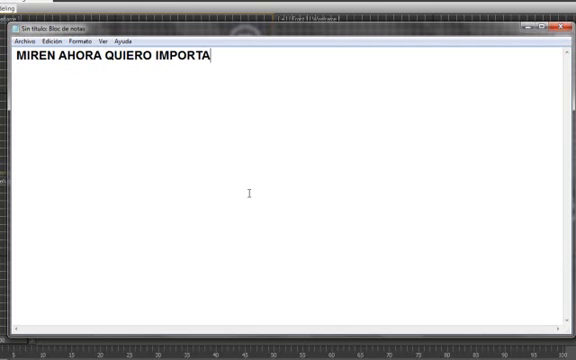
{"action": "type", "text": "R UN DFF, COMO D"}
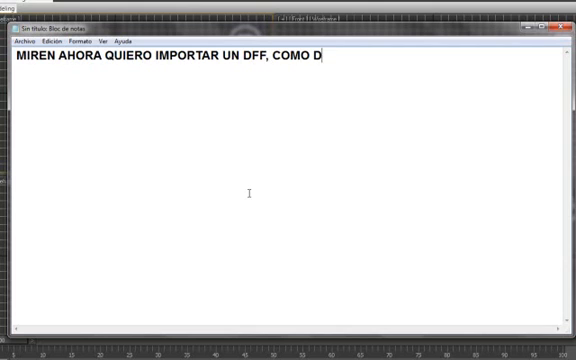
{"action": "type", "text": "ICE EN EL VIDEO Y NO"}
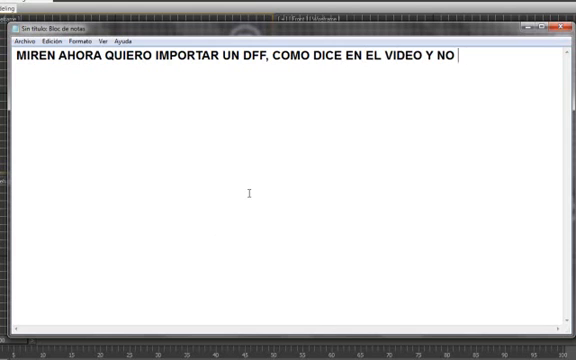
{"action": "type", "text": "PUEDO"}
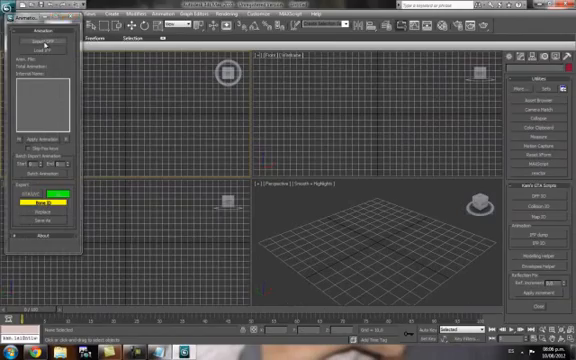
{"action": "left_click", "coordinate": [48, 44]}
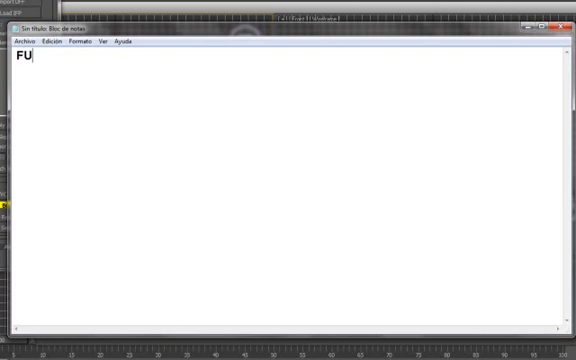
Write the frustrated 'FUCKING, SHET!' line and ask how to fix it ('ARREGLO ESO')
{"action": "type", "text": "CKING, S"}
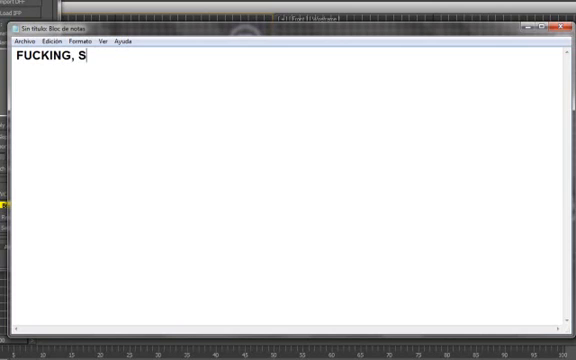
{"action": "type", "text": "HET!"}
{"action": "type", "text": "COMO MIERDA A"}
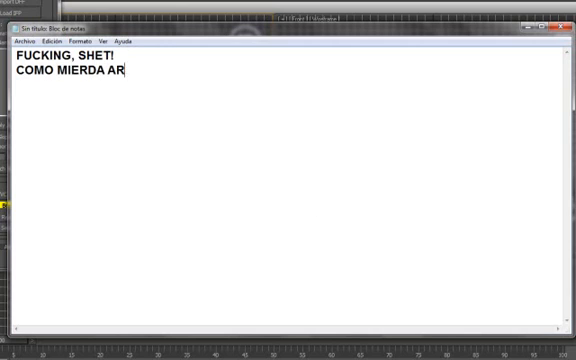
{"action": "type", "text": "REGLO ESO"}
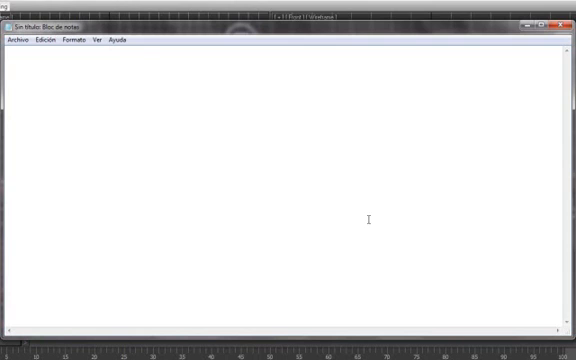
Write the final plea announcing 'VOY A CORTAR EL VIDEO,' ending with 'XDdDXDXDDDDD'
{"action": "type", "text": "SU PUTA MADRE L"}
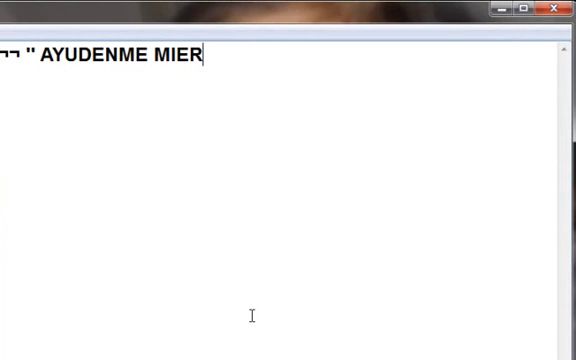
{"action": "type", "text": "DA VOY A"}
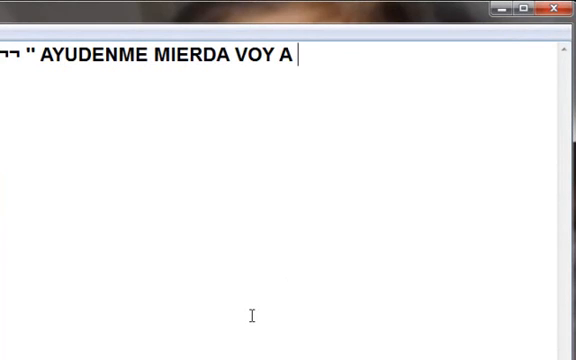
{"action": "type", "text": "CORTAR EL VIDEO,"}
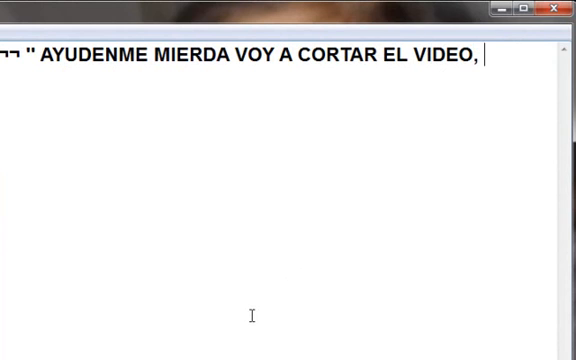
{"action": "type", "text": "XDdDXDXD"}
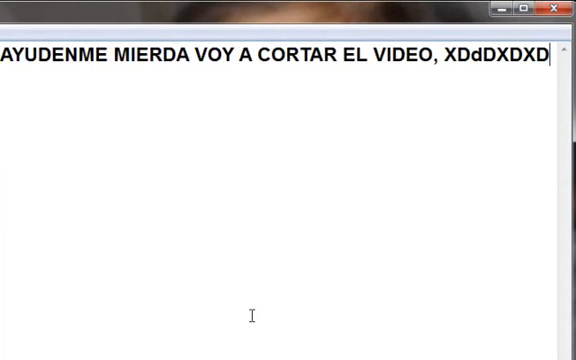
{"action": "type", "text": "DDDD"}
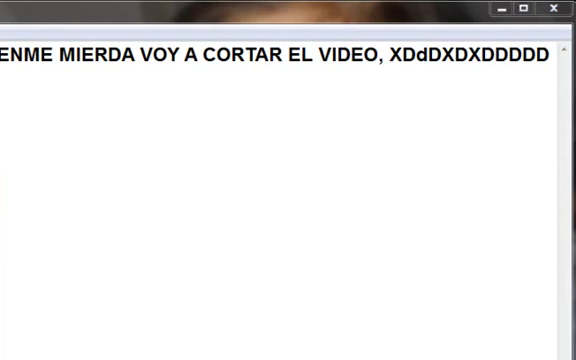